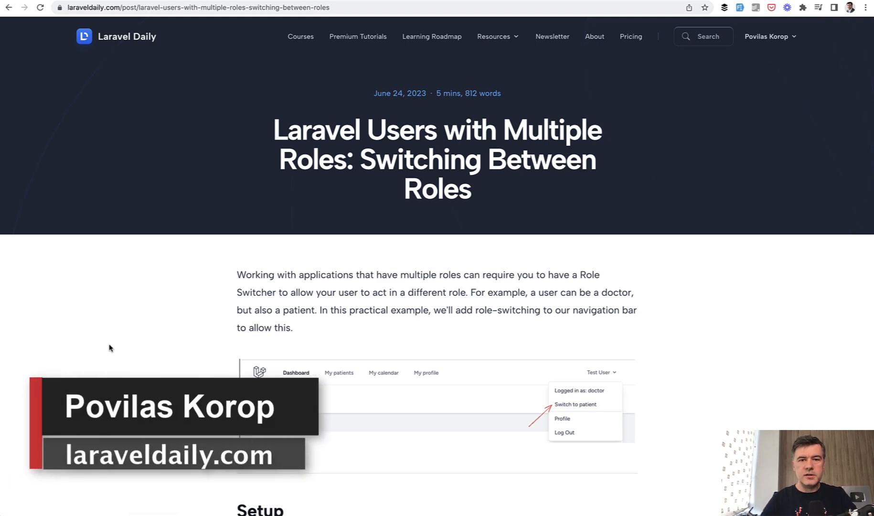
# Switch the Test User from doctor to patient using the user dropdown's 'Switch to patient' link
pyautogui.scroll(-3)
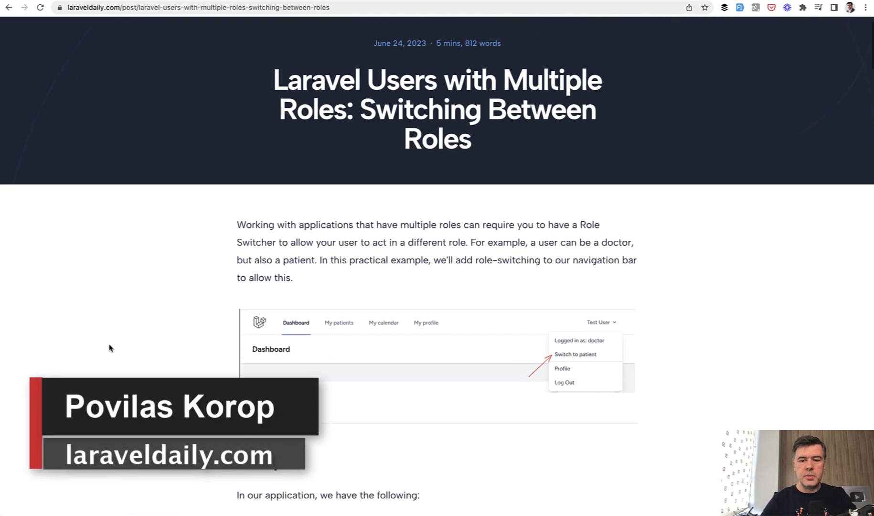
pyautogui.scroll(-3)
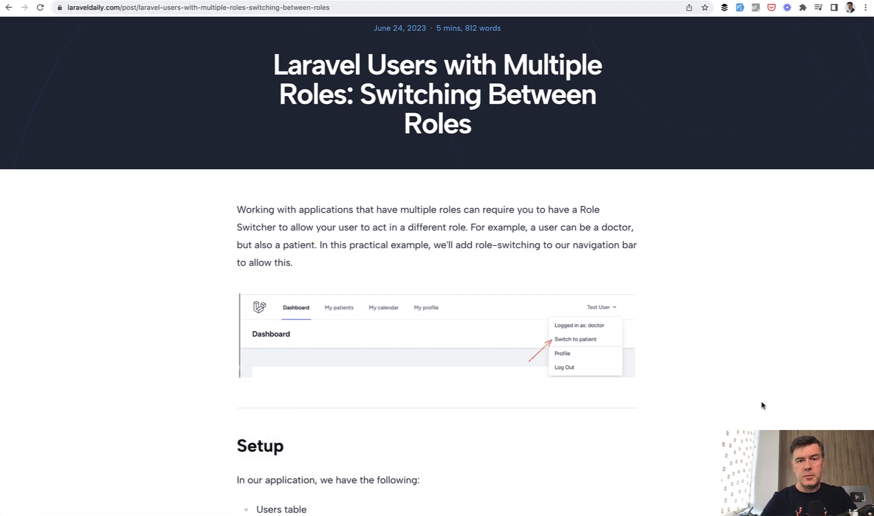
pyautogui.moveTo(711, 355)
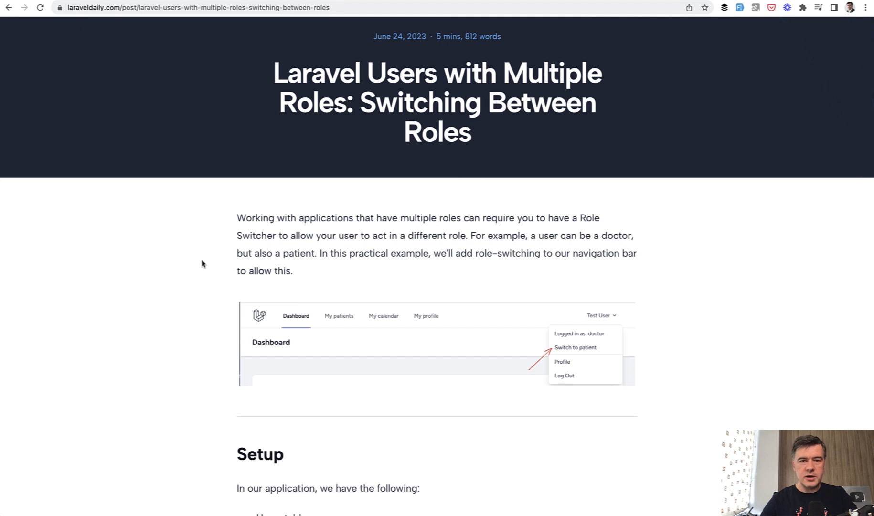
pyautogui.scroll(-3)
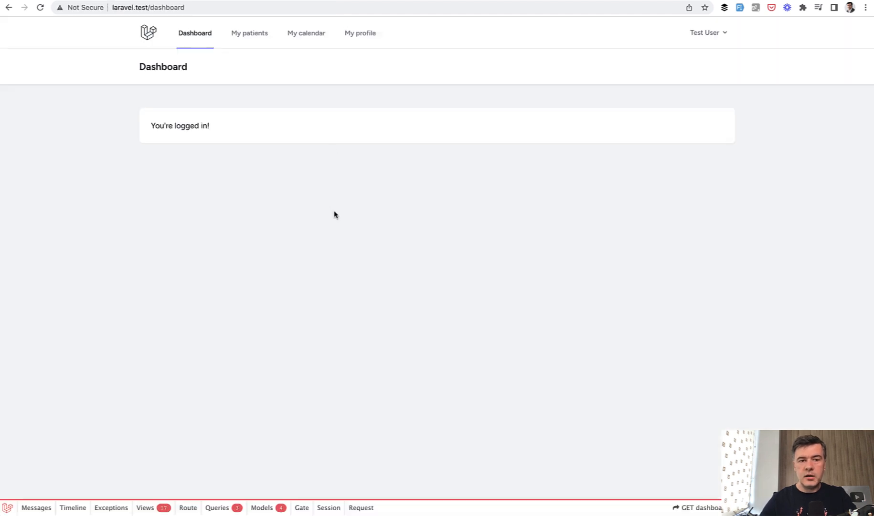
pyautogui.moveTo(350, 211)
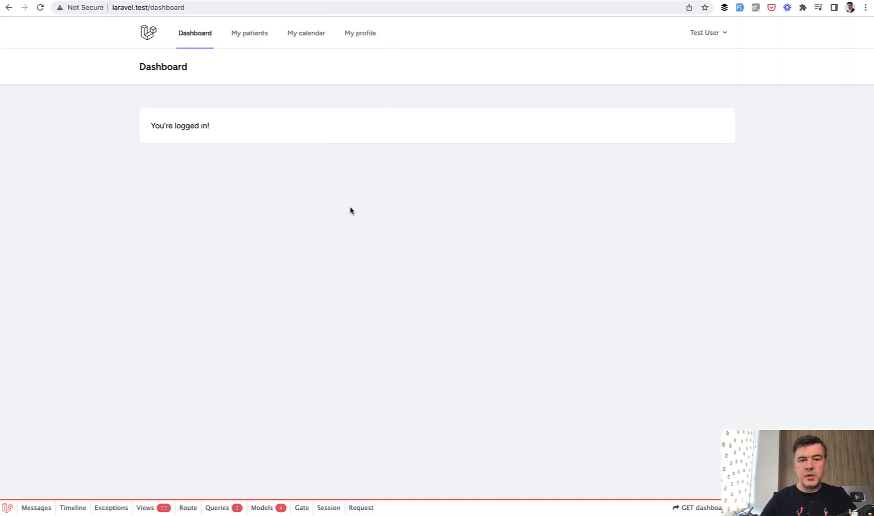
pyautogui.moveTo(581, 234)
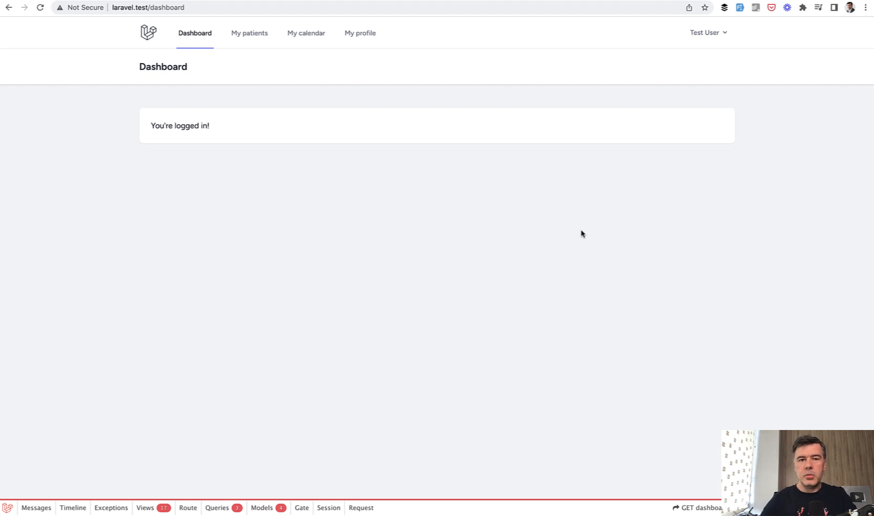
pyautogui.moveTo(708, 32)
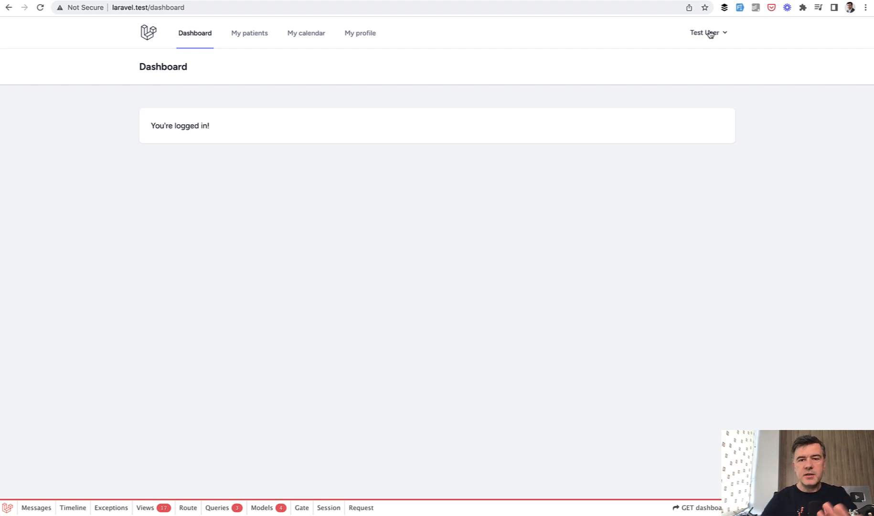
pyautogui.click(705, 32)
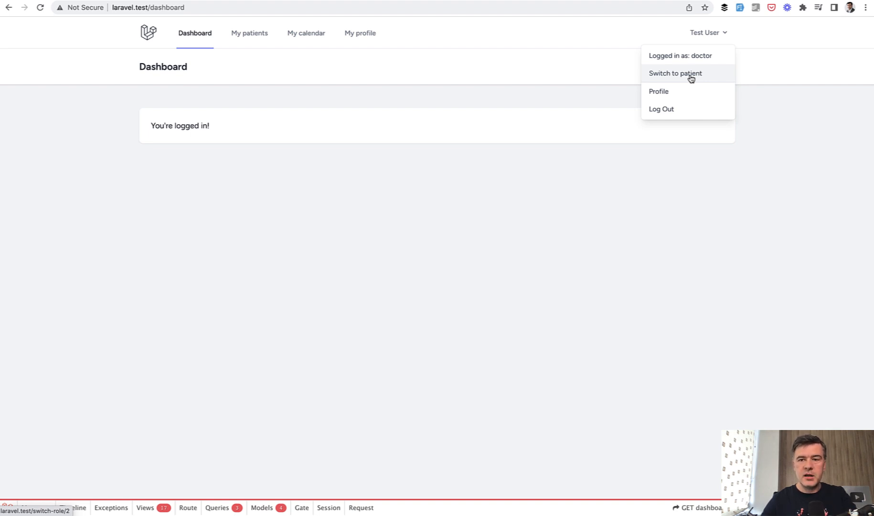
pyautogui.moveTo(554, 124)
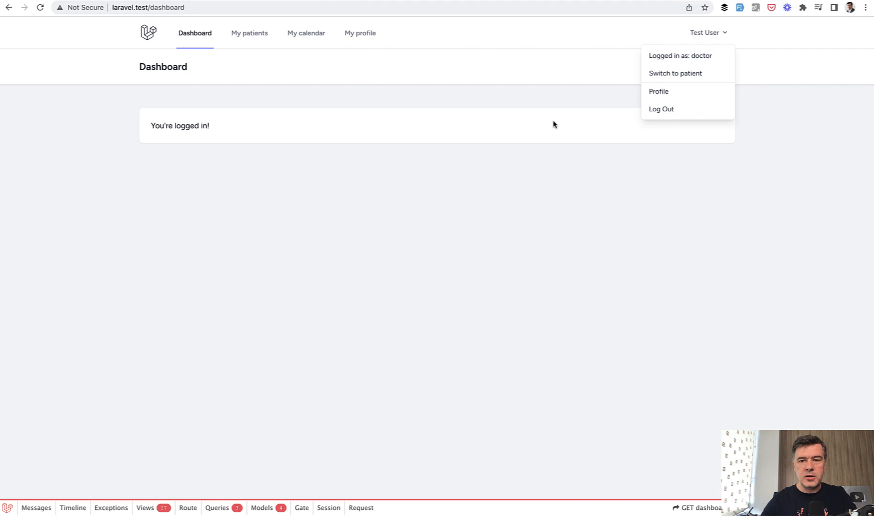
pyautogui.click(675, 73)
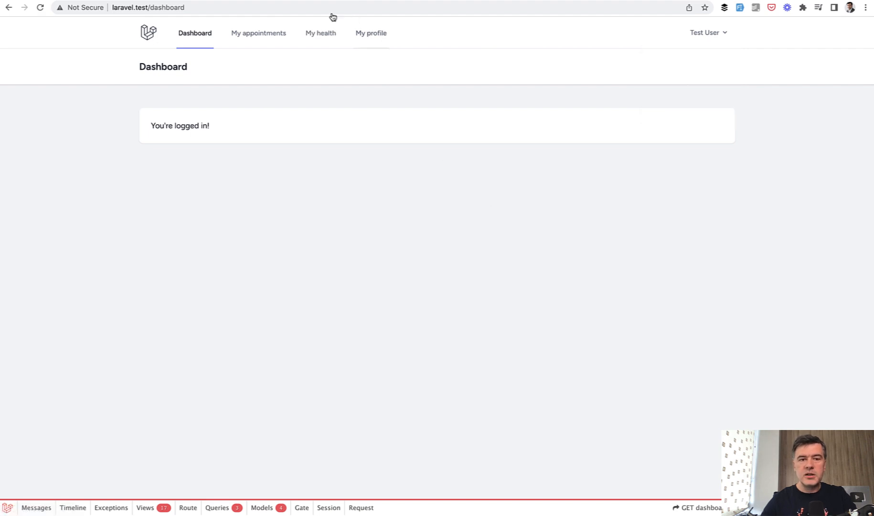
pyautogui.moveTo(374, 99)
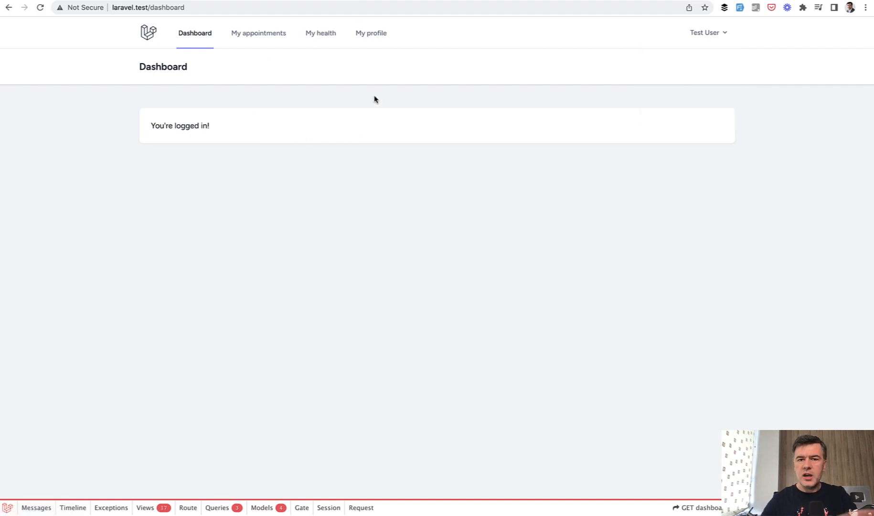
pyautogui.moveTo(475, 89)
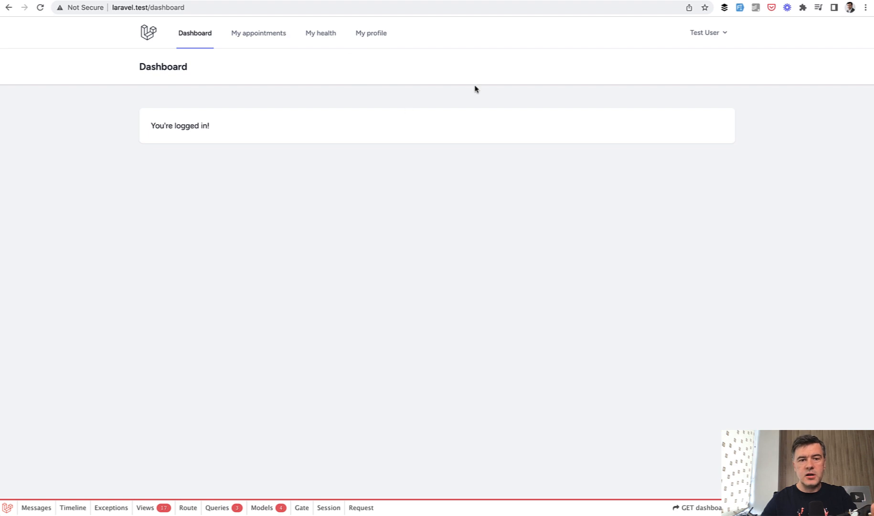
pyautogui.moveTo(401, 93)
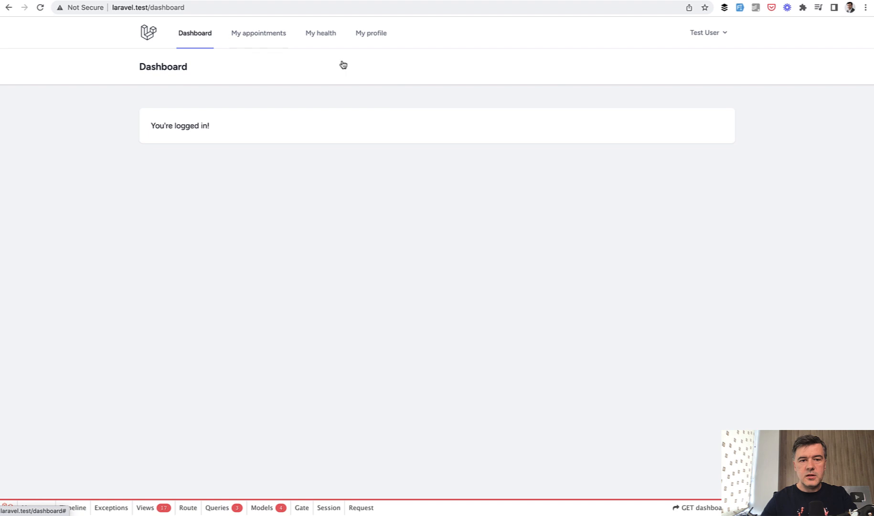
pyautogui.moveTo(461, 139)
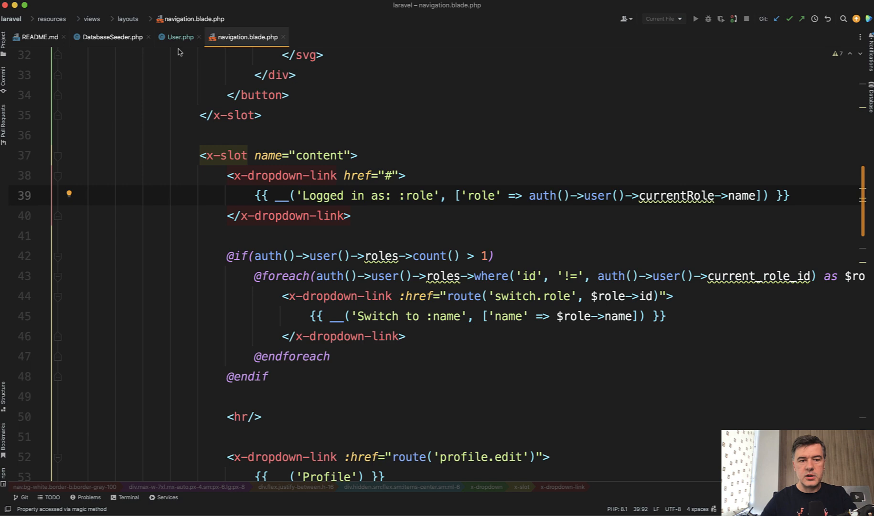
# Review User.php's currentRole() relation and the navigation.blade.php role dropdown code
pyautogui.click(179, 37)
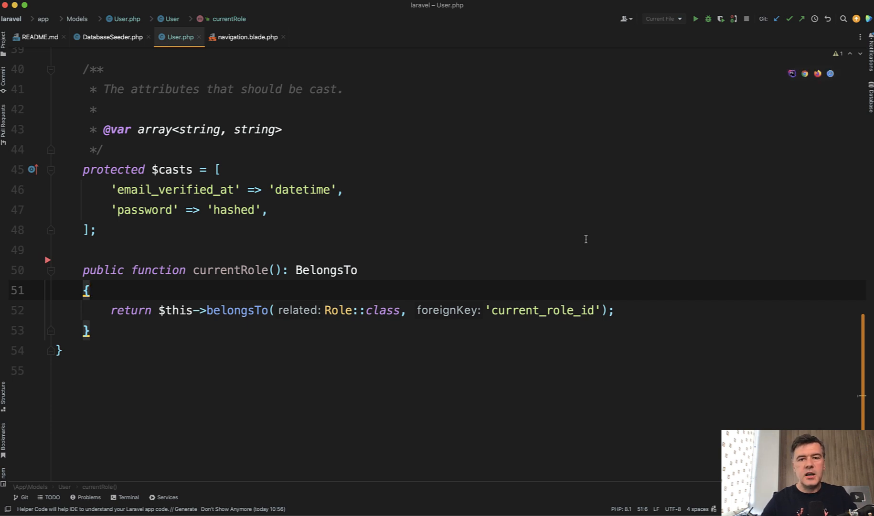
pyautogui.moveTo(448, 142)
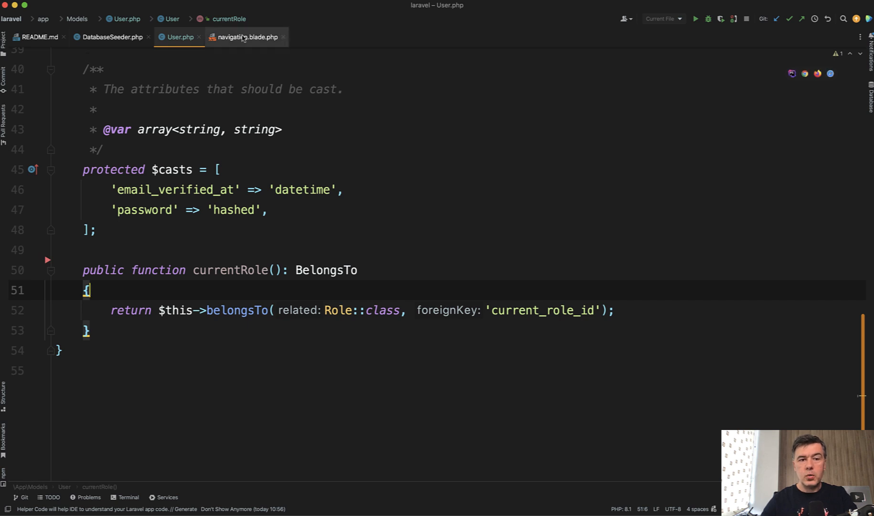
pyautogui.click(244, 37)
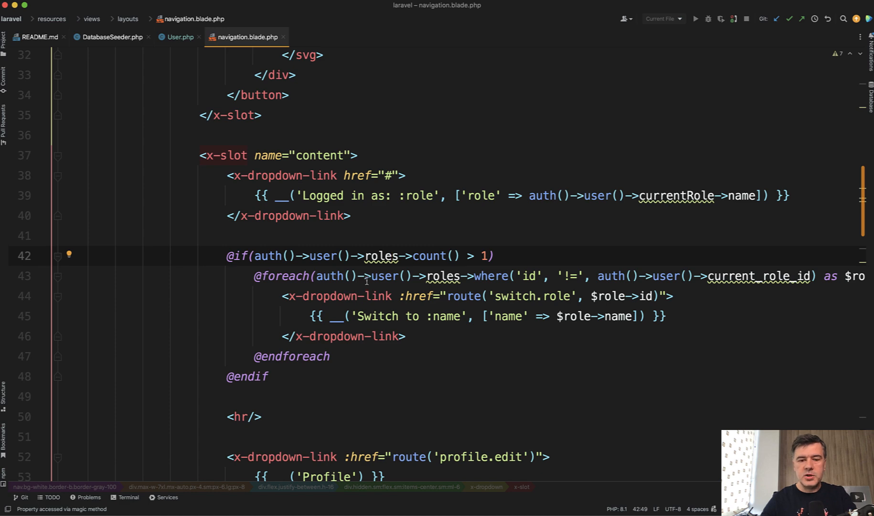
pyautogui.moveTo(385, 255)
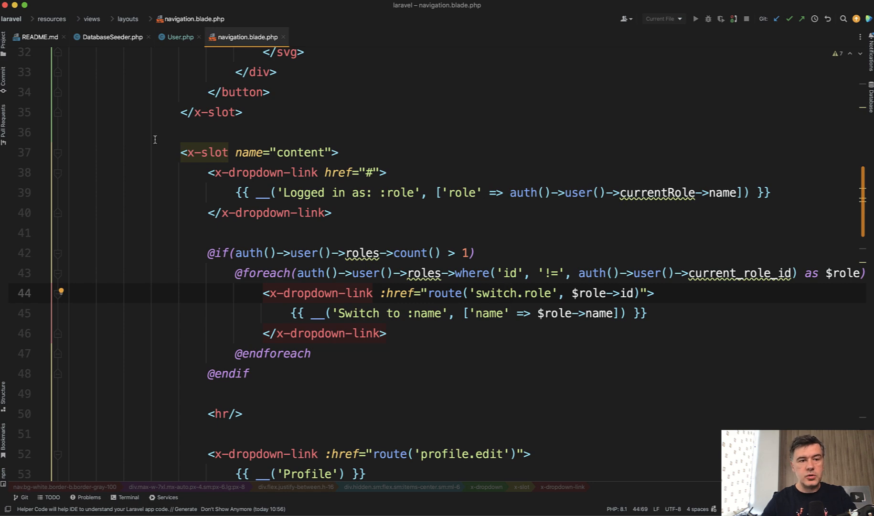
pyautogui.click(336, 37)
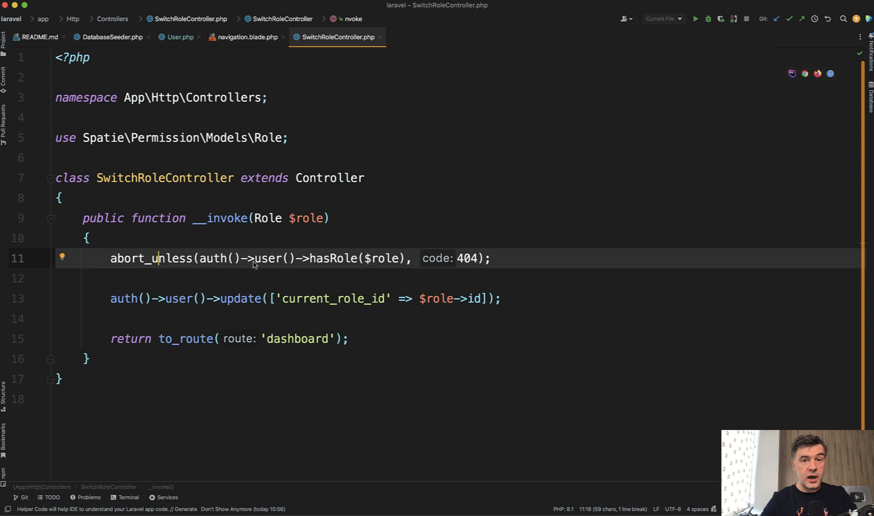
pyautogui.moveTo(171, 299)
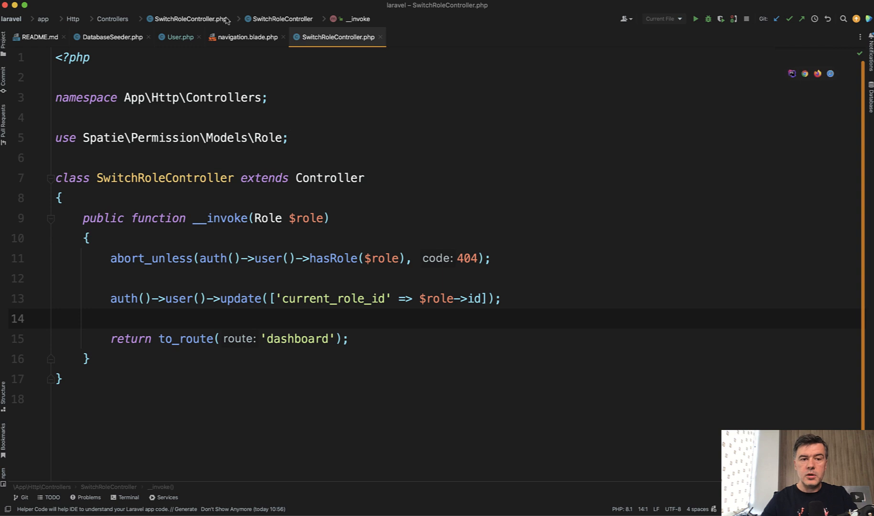
# Show SwitchRoleController.php and its __invoke role check, current_role_id update and dashboard redirect
pyautogui.click(247, 36)
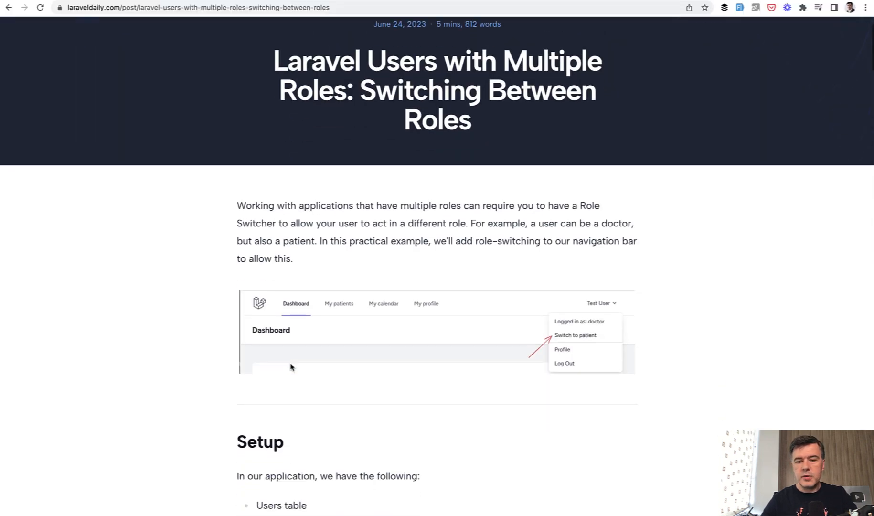
# Scroll the Laravel Daily article past Steps 1 and 2 to Step 3's navigation.blade.php snippet
pyautogui.scroll(-3)
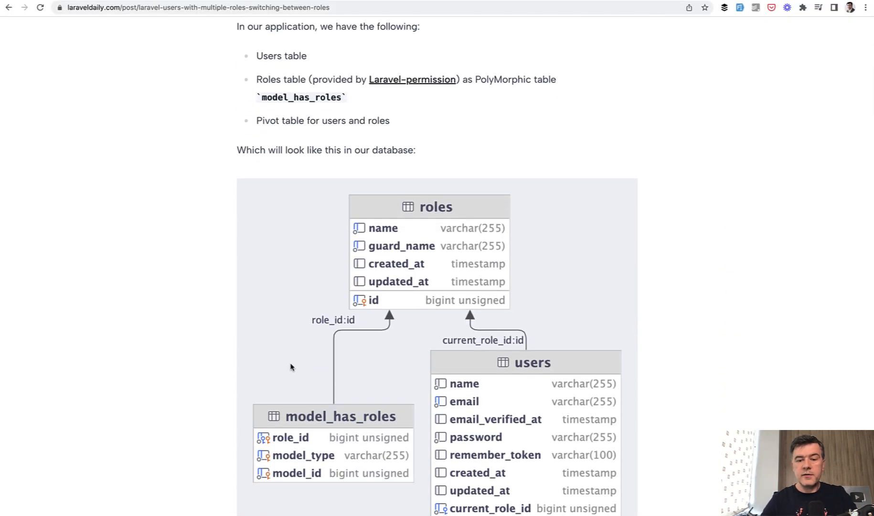
pyautogui.scroll(-3)
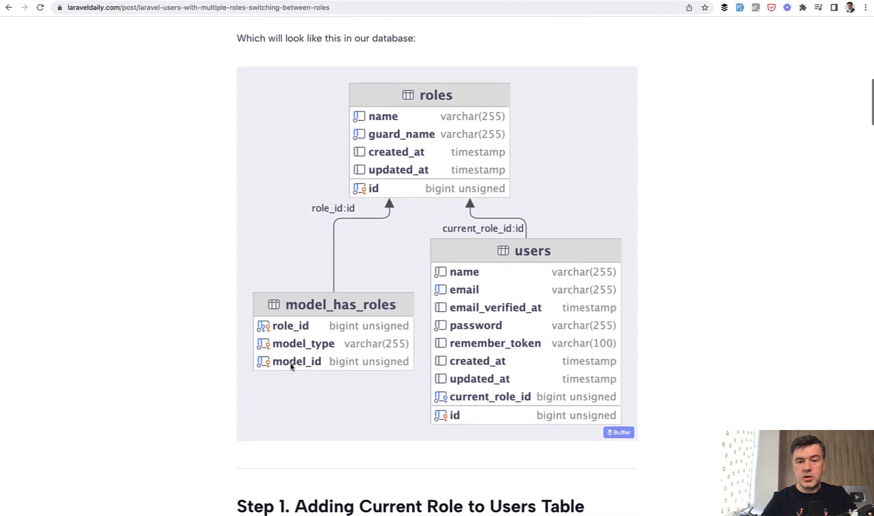
pyautogui.scroll(-3)
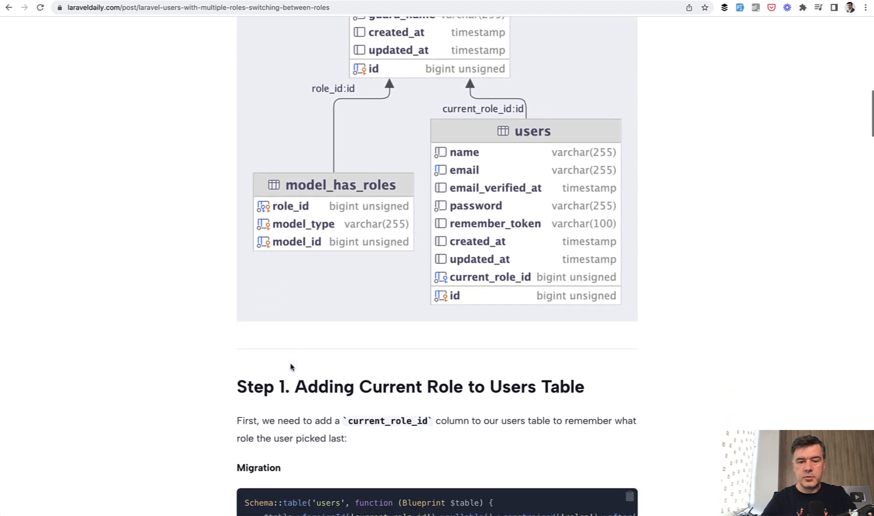
pyautogui.scroll(-3)
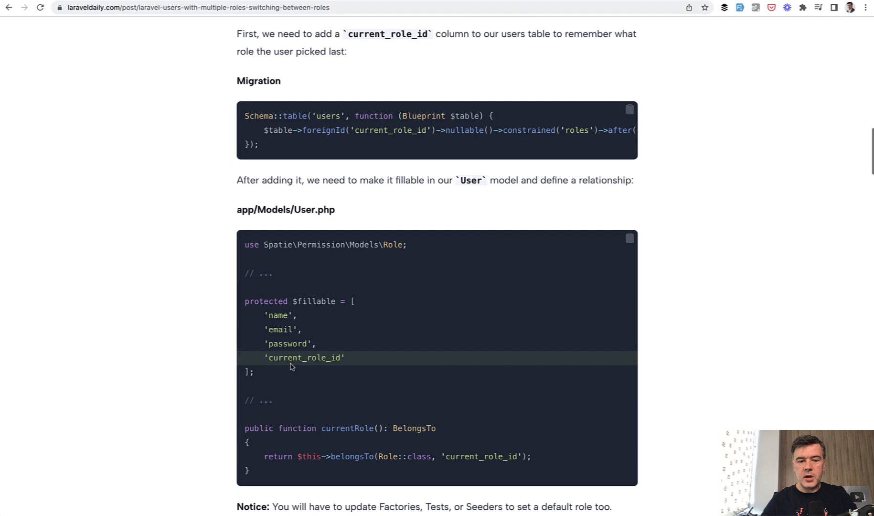
pyautogui.scroll(-3)
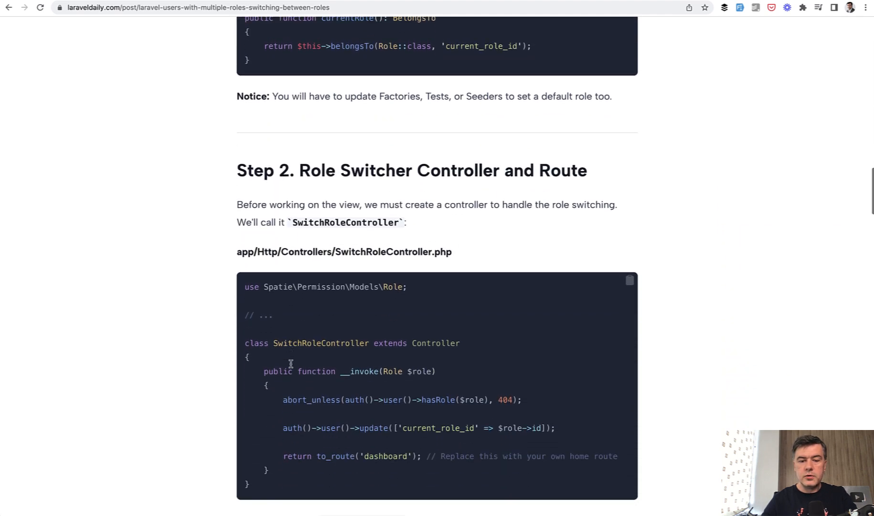
pyautogui.scroll(-3)
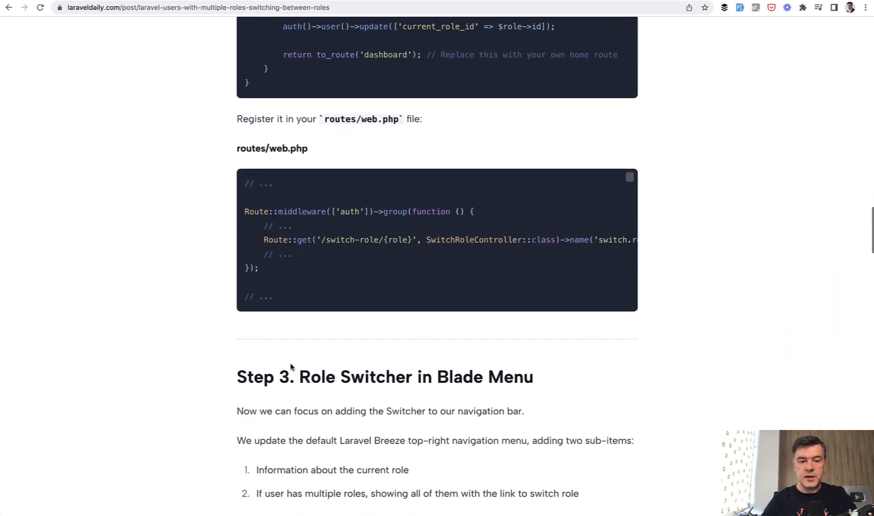
pyautogui.scroll(-3)
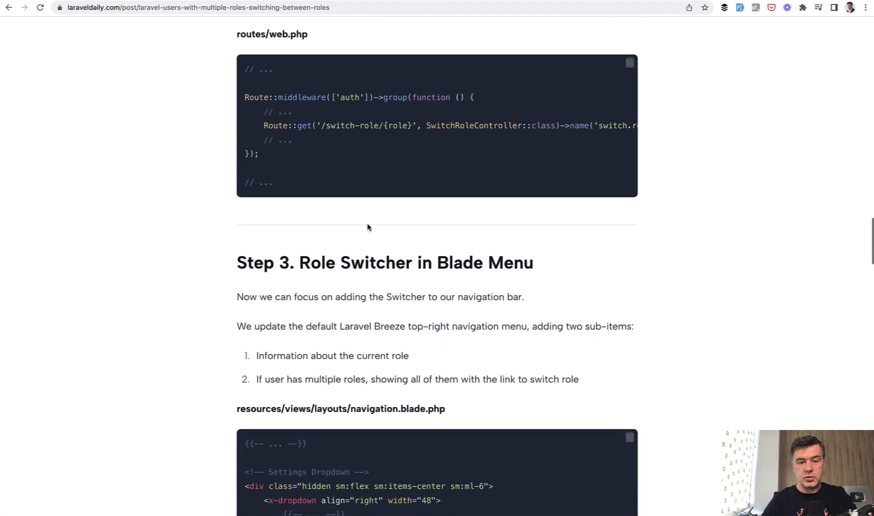
pyautogui.scroll(-3)
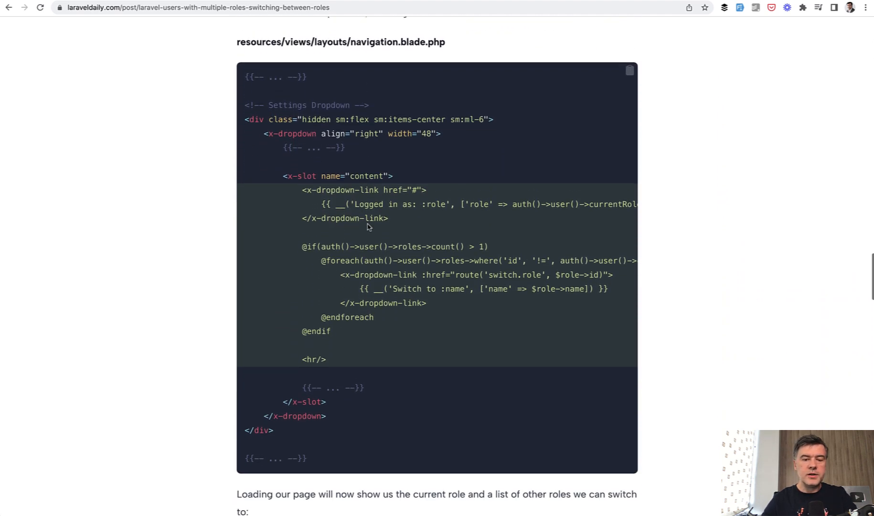
pyautogui.scroll(-3)
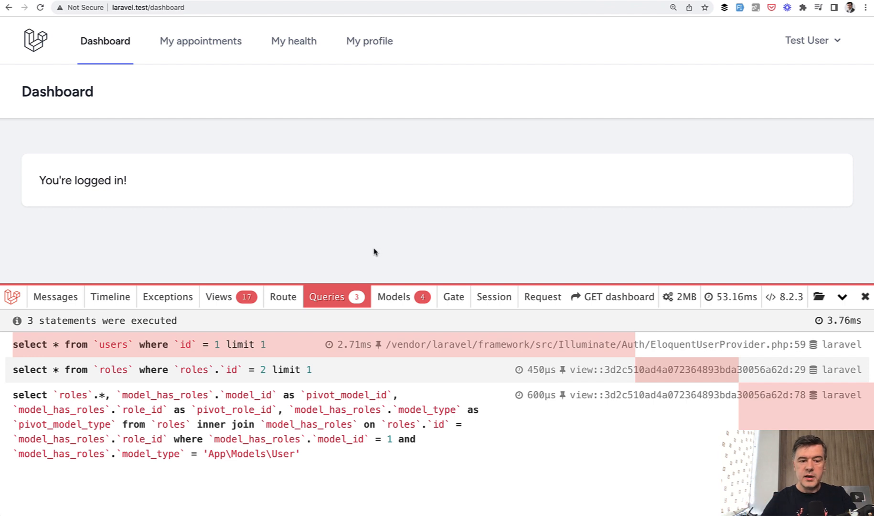
pyautogui.moveTo(335, 180)
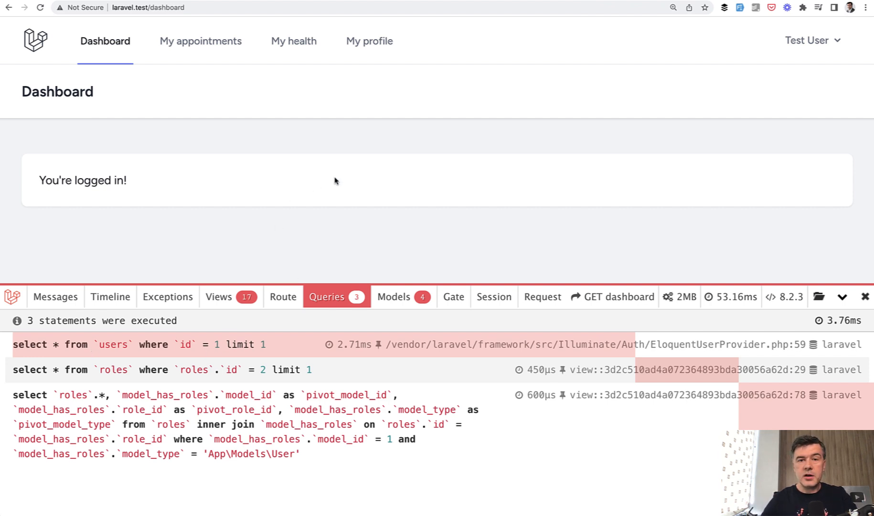
pyautogui.moveTo(192, 374)
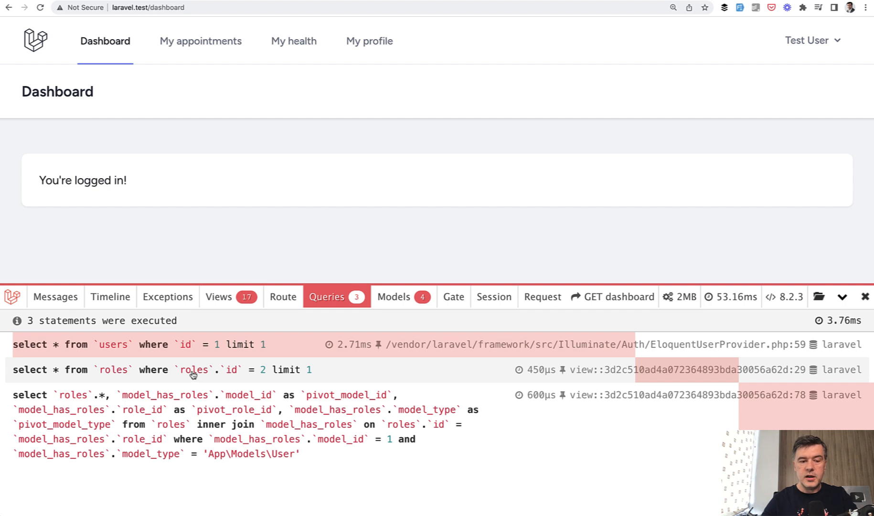
pyautogui.moveTo(162, 413)
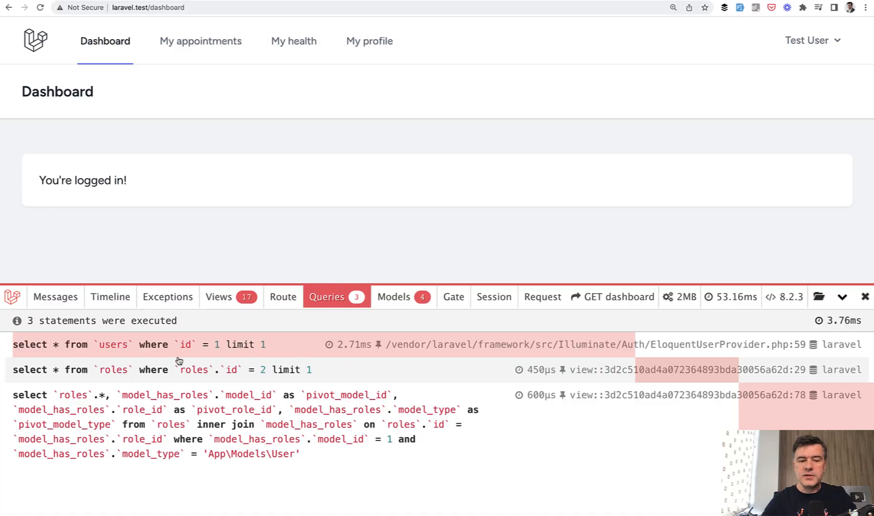
pyautogui.moveTo(290, 381)
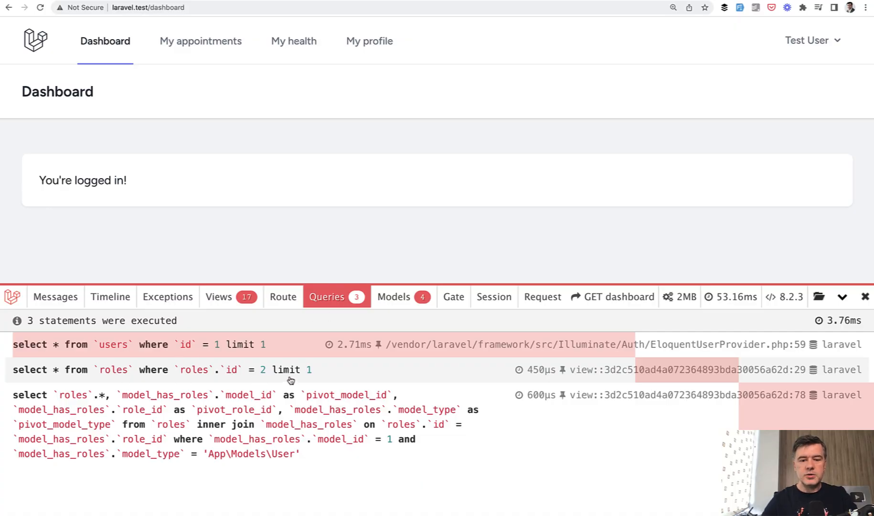
pyautogui.moveTo(181, 234)
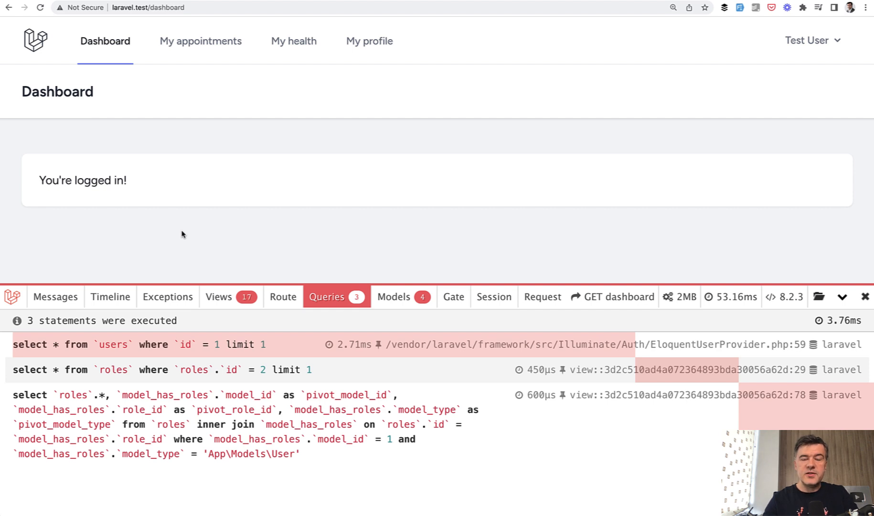
pyautogui.moveTo(64, 349)
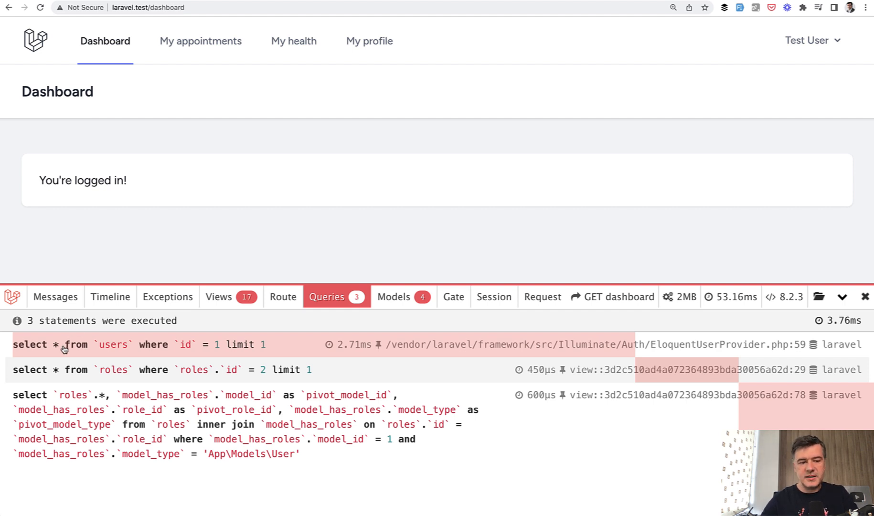
pyautogui.moveTo(834, 40)
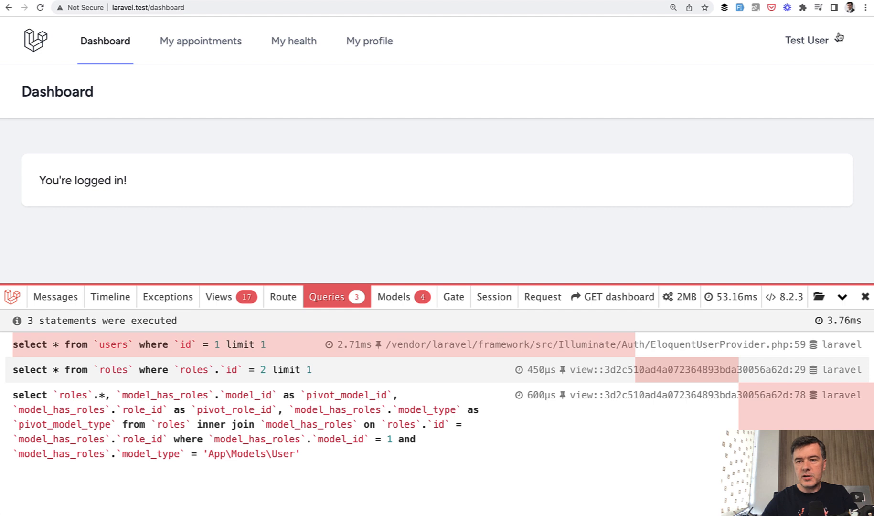
pyautogui.click(812, 40)
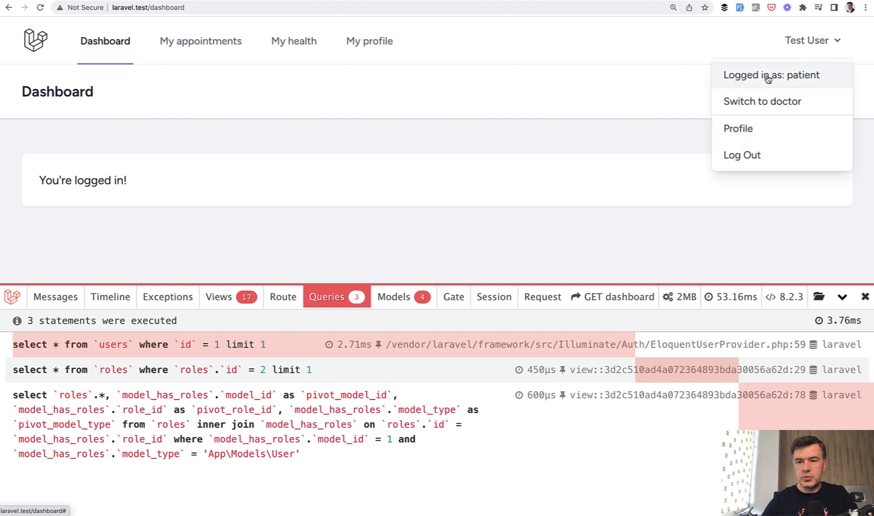
pyautogui.moveTo(809, 82)
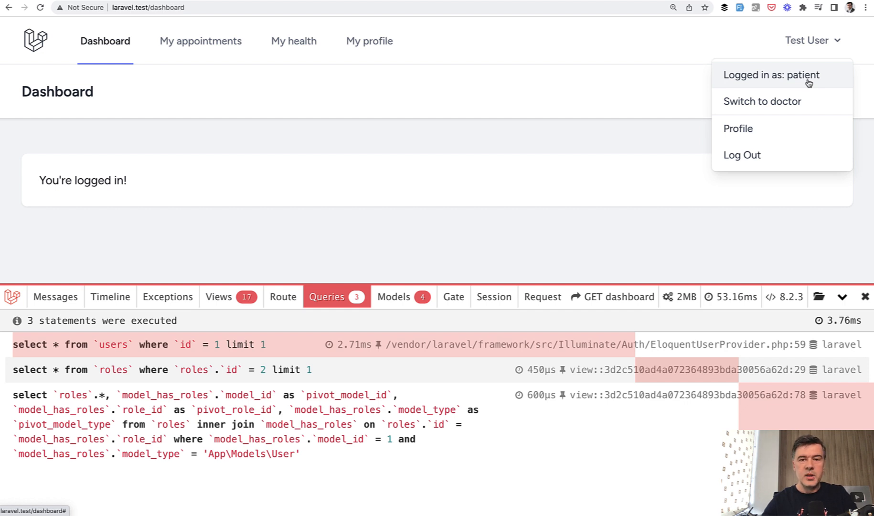
pyautogui.moveTo(586, 212)
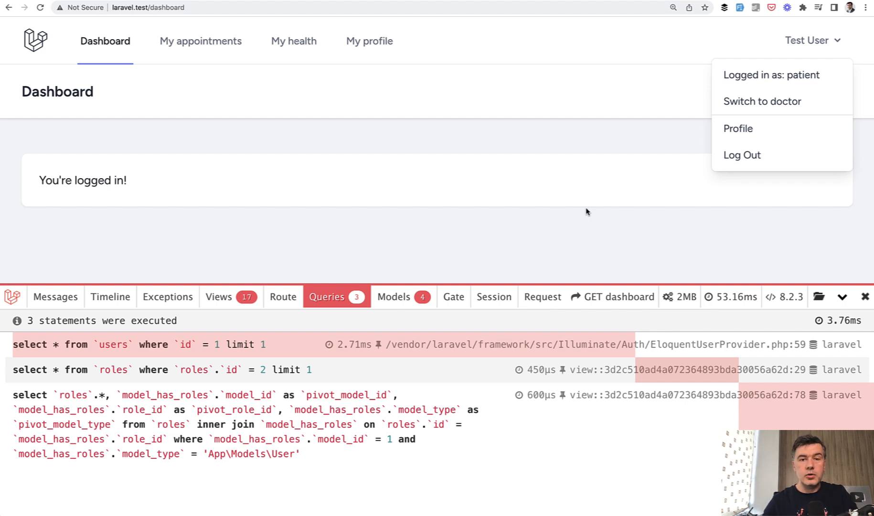
pyautogui.click(539, 190)
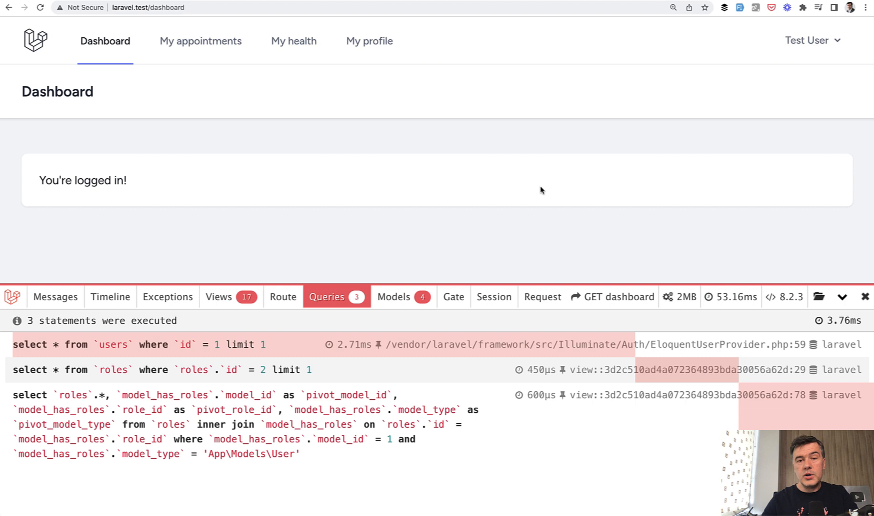
pyautogui.moveTo(506, 190)
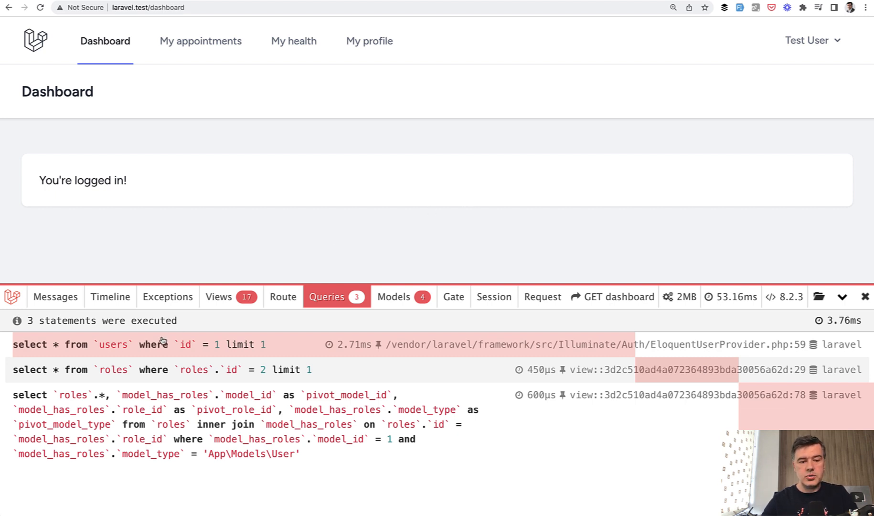
pyautogui.moveTo(335, 224)
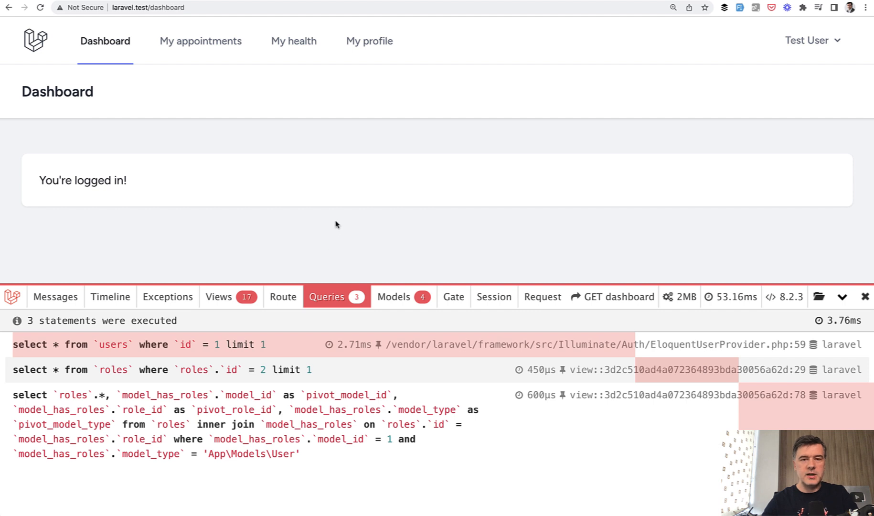